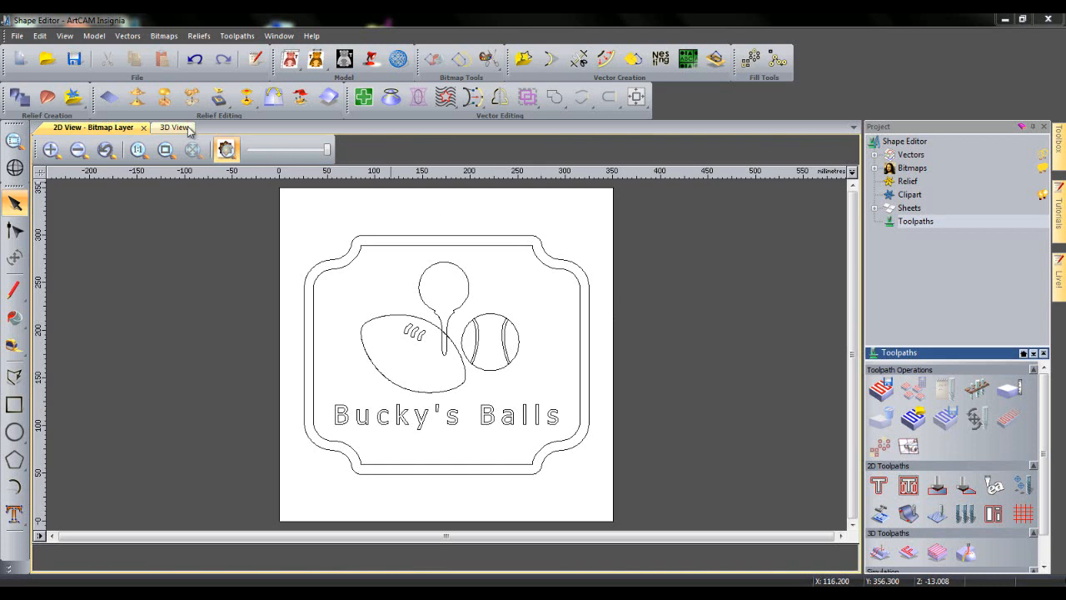
# Switch to the 3D view of the Bucky's Balls sign design
pyautogui.click(166, 126)
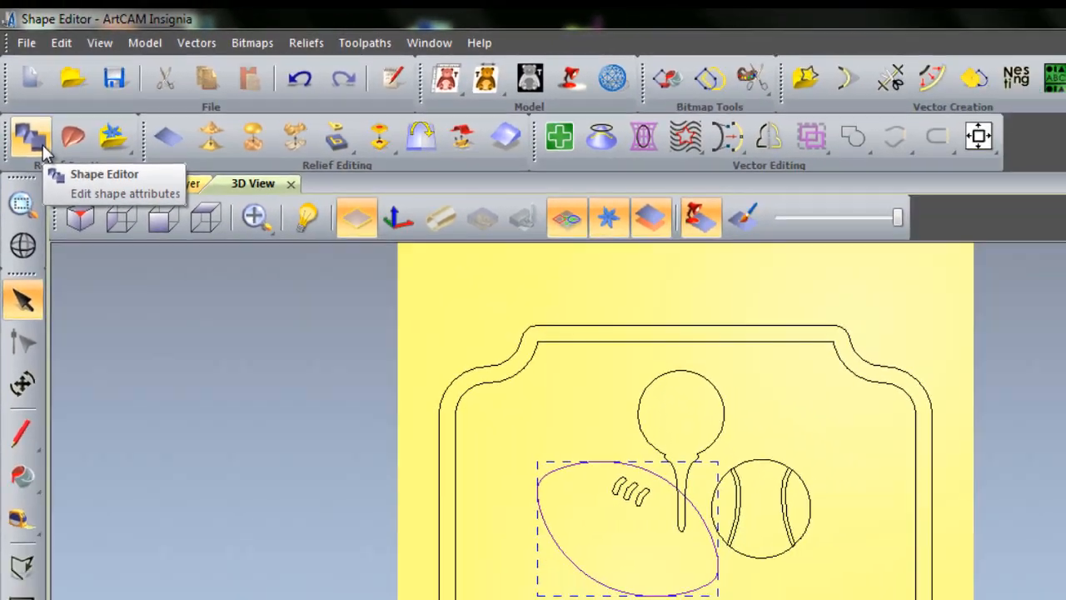
# In the Shape Editor (F12) add the football as a round dome, angle 20, start height 0
pyautogui.press('f12')
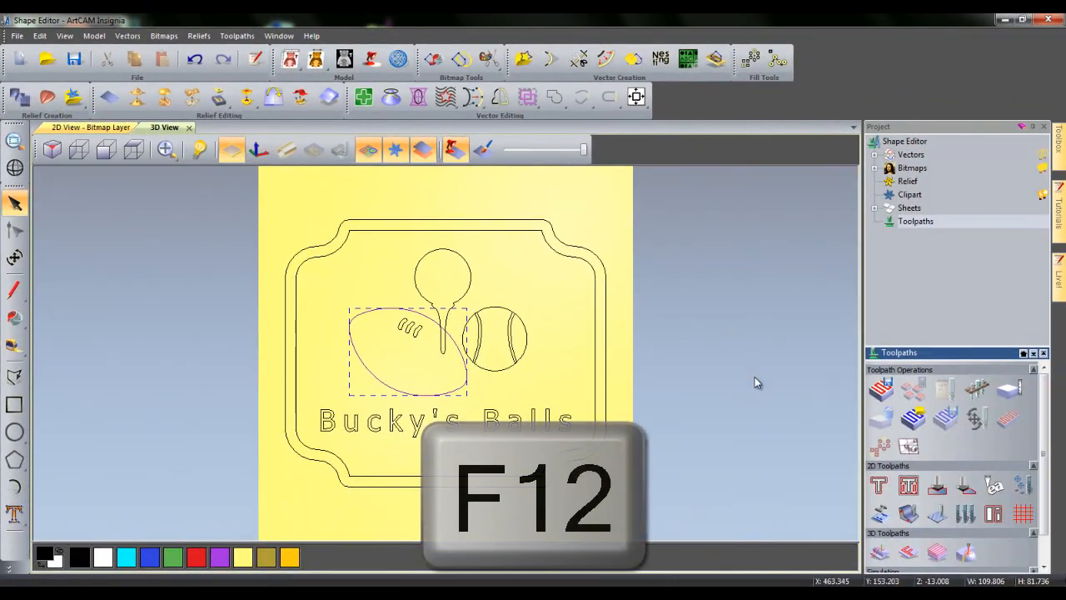
pyautogui.press('F12')
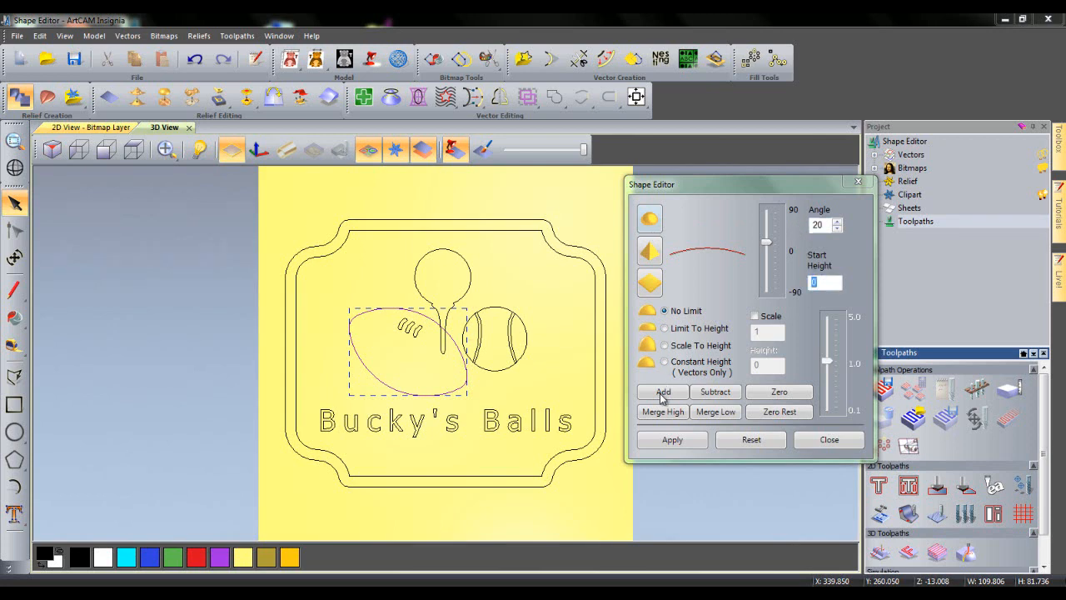
pyautogui.click(661, 391)
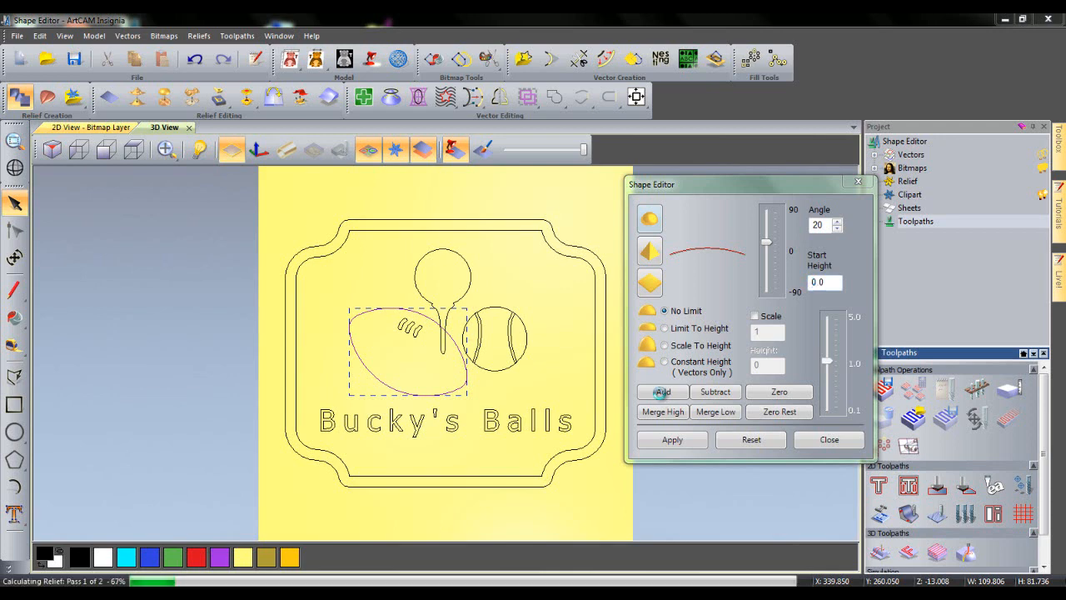
pyautogui.click(663, 392)
pyautogui.write('30')
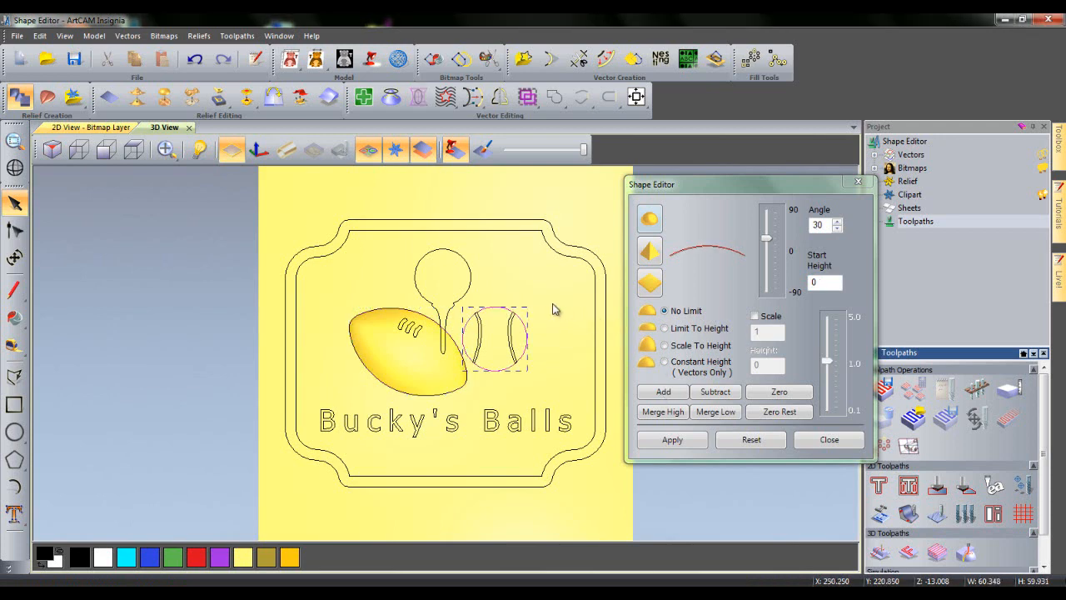
pyautogui.moveTo(608, 345)
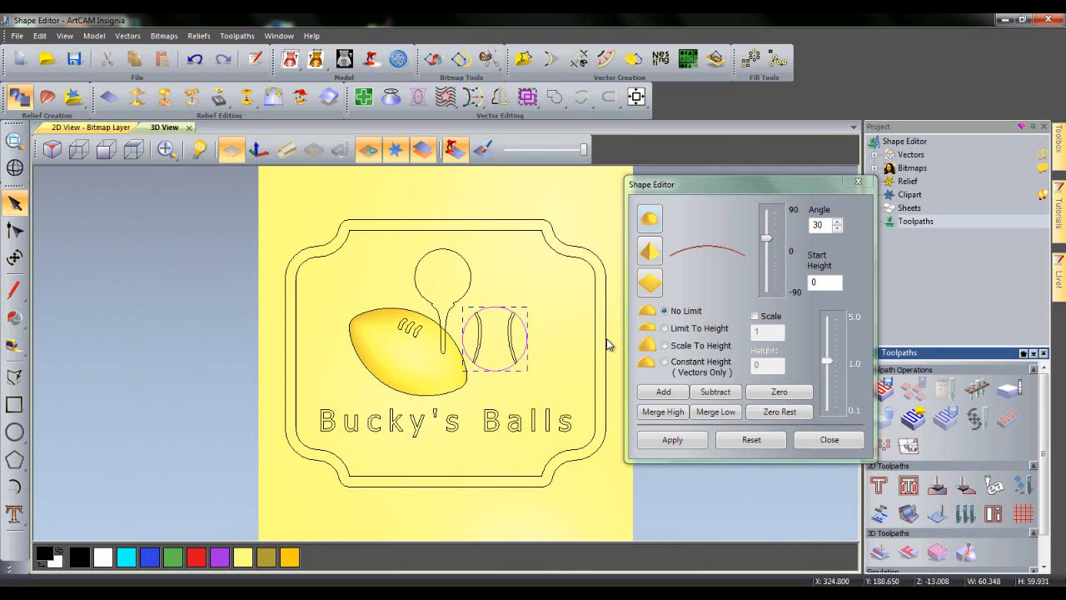
pyautogui.moveTo(685, 349)
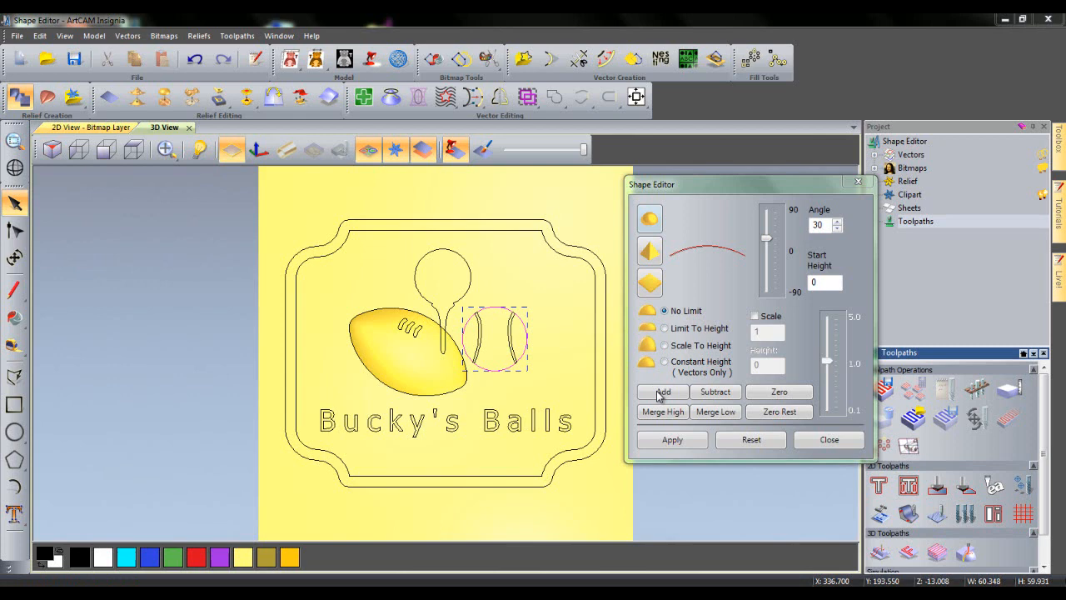
# Add the baseball circle to the relief as a 30° rounded dome
pyautogui.click(663, 392)
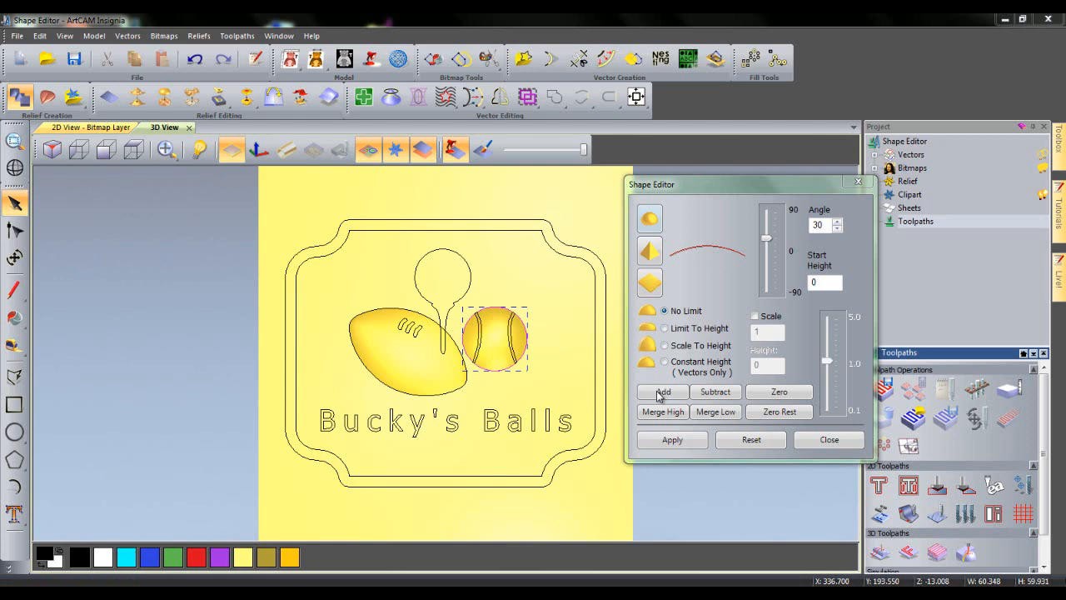
pyautogui.moveTo(470, 273)
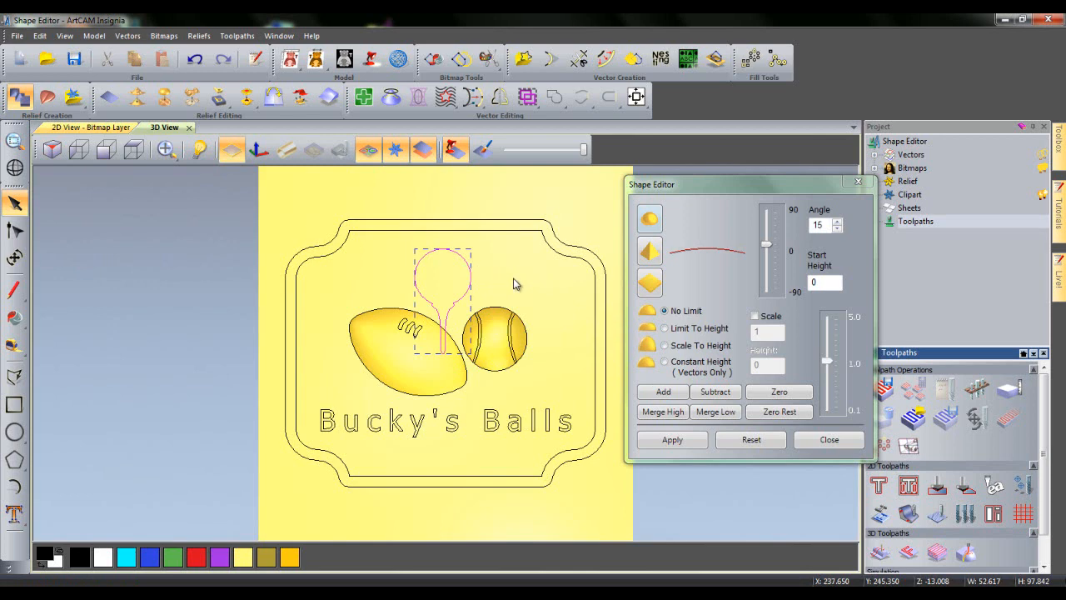
pyautogui.moveTo(773, 240)
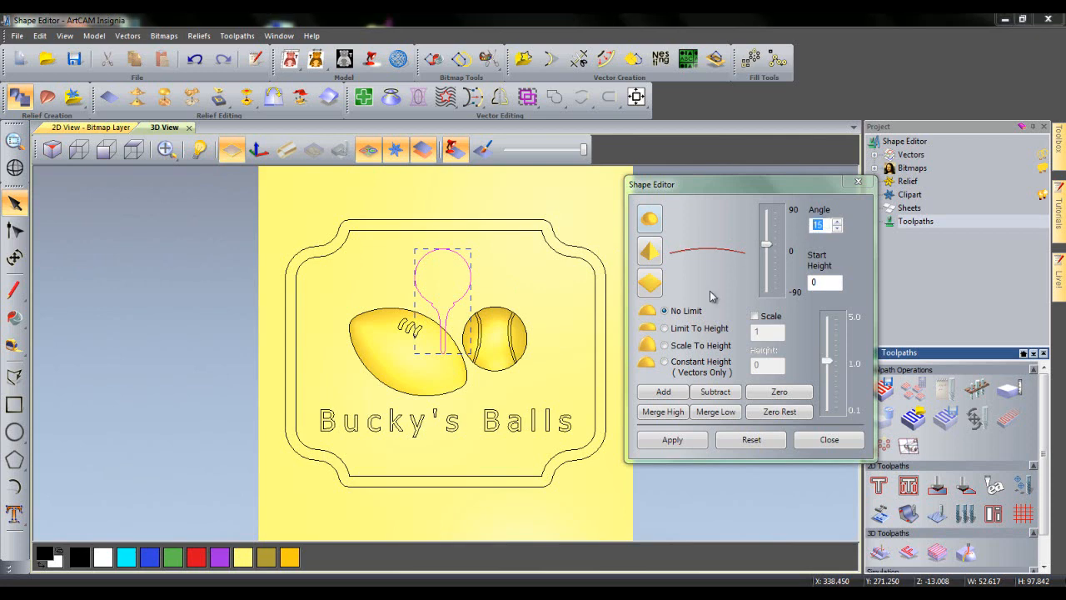
pyautogui.moveTo(674, 357)
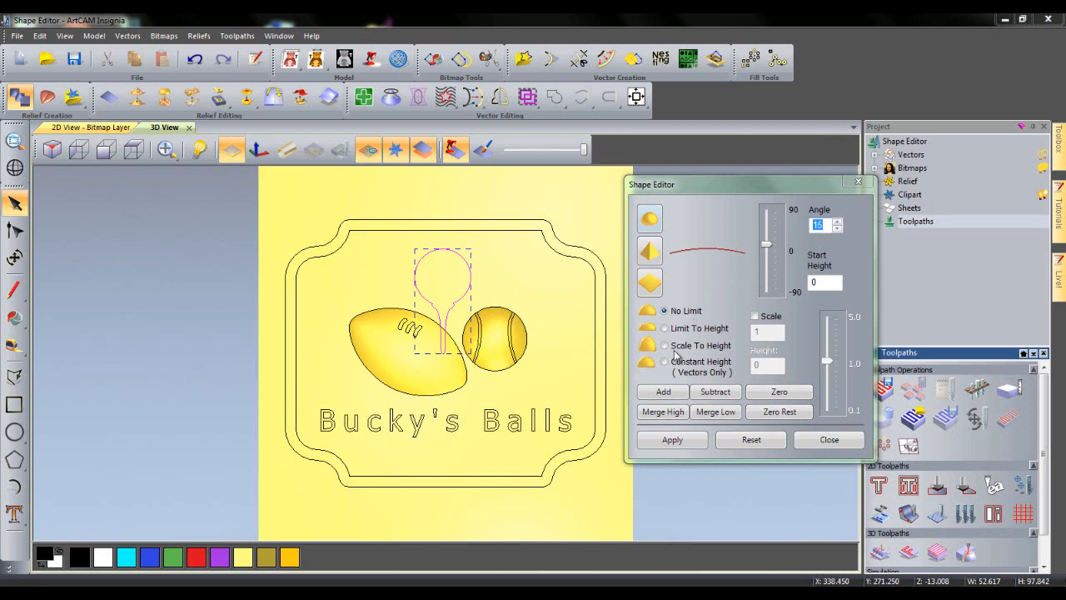
# Add the golf tee outline to the relief as a rounded raised shape
pyautogui.click(663, 411)
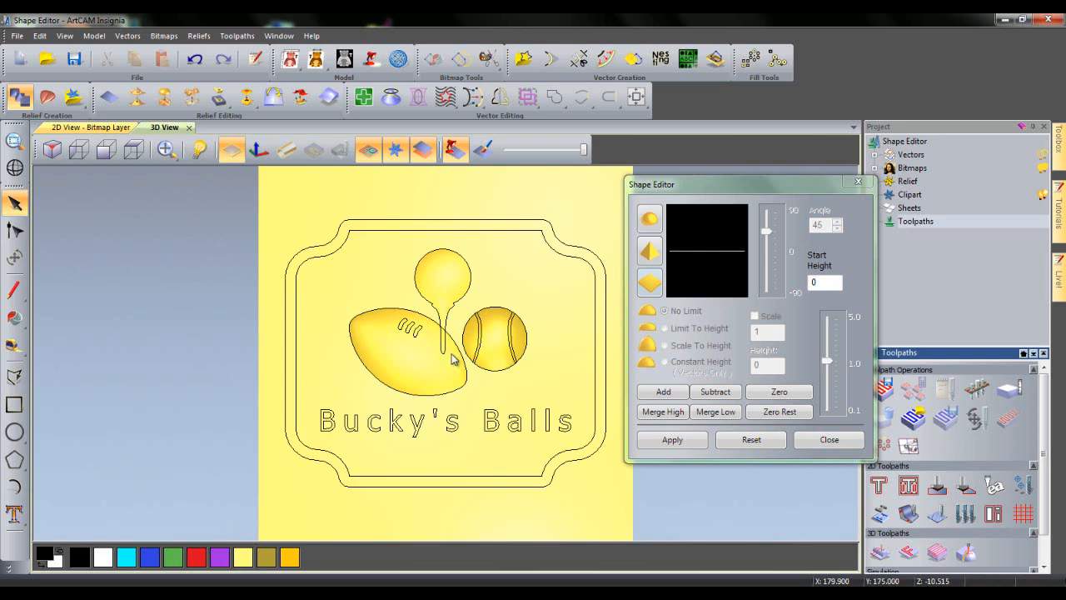
pyautogui.moveTo(393, 324)
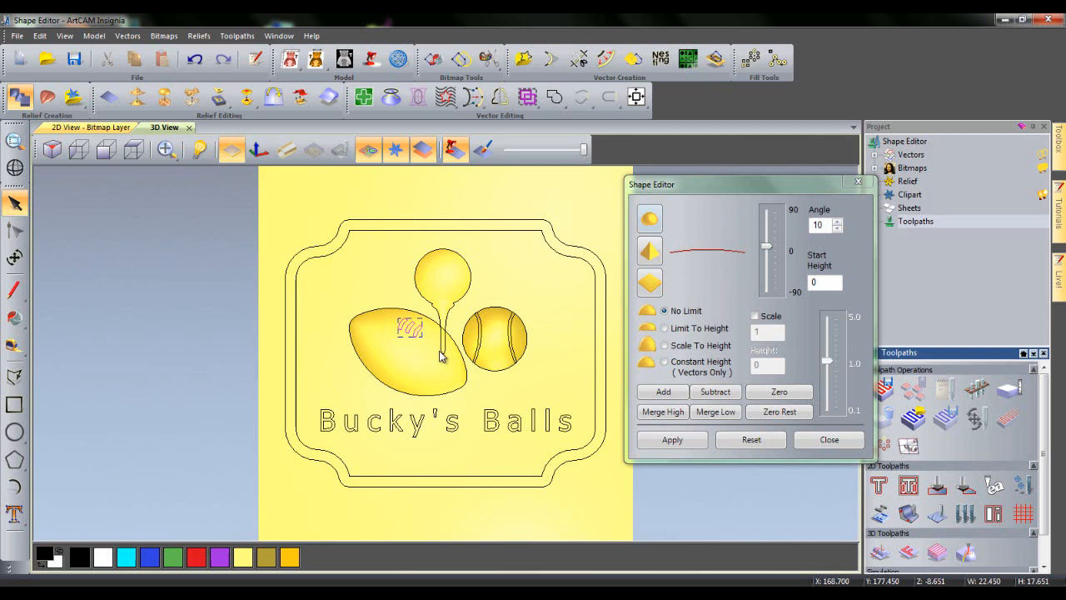
pyautogui.moveTo(576, 341)
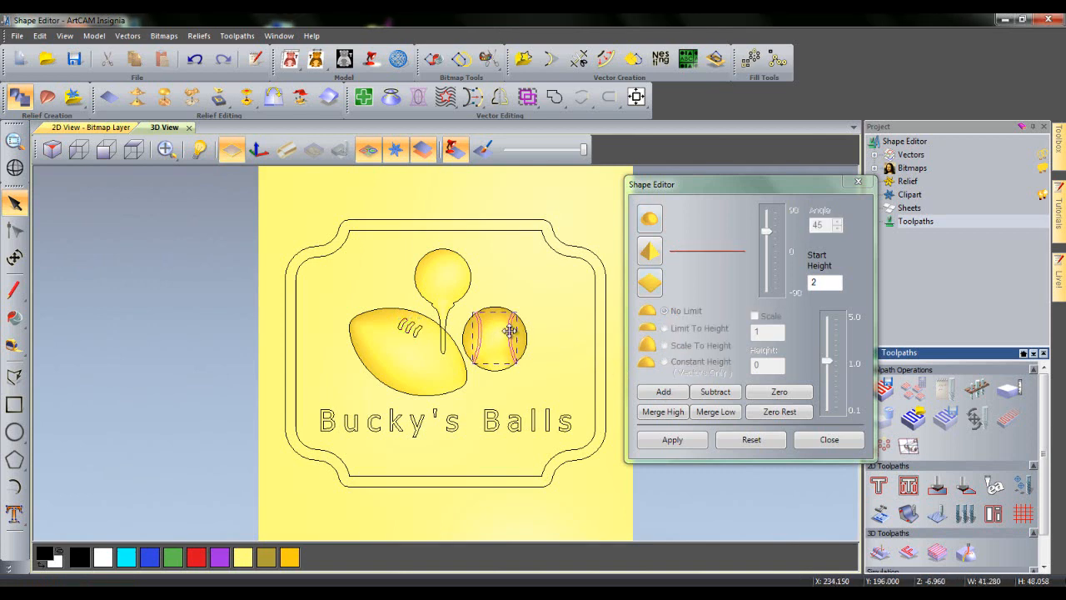
pyautogui.moveTo(563, 321)
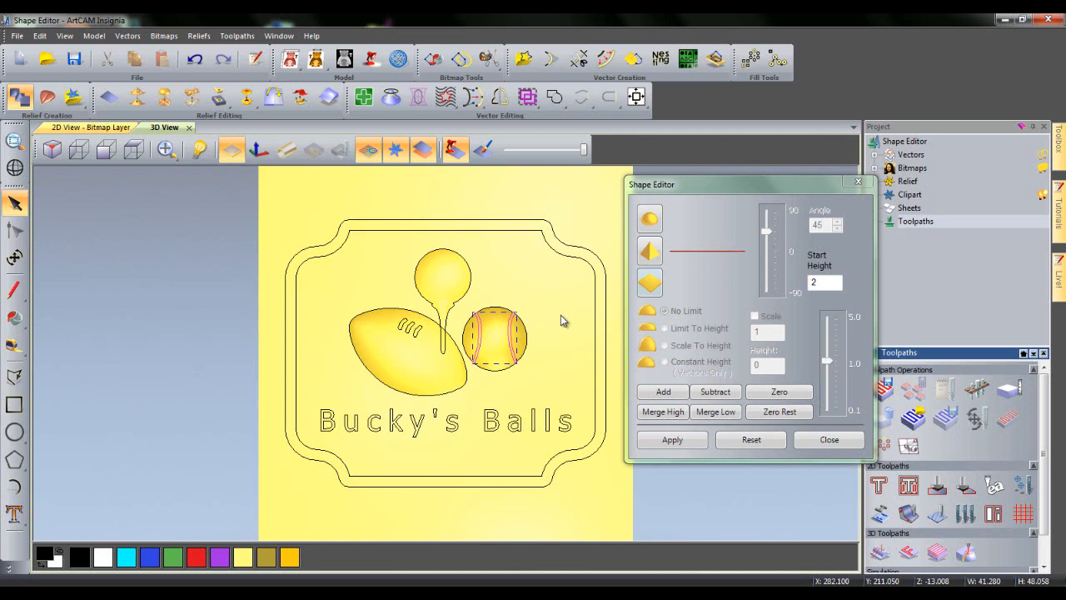
pyautogui.moveTo(648, 290)
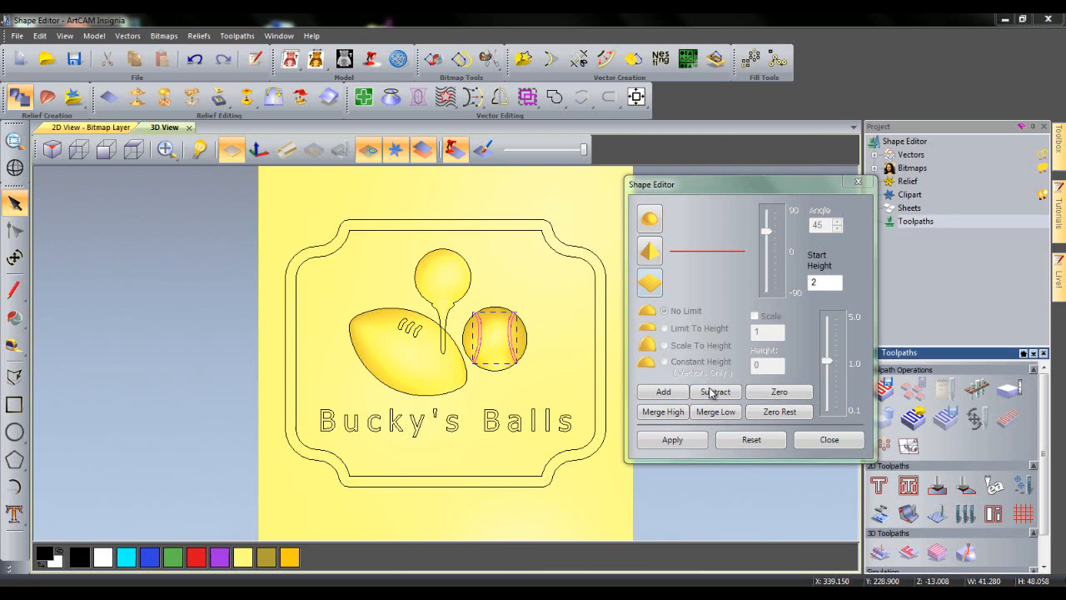
pyautogui.moveTo(367, 148)
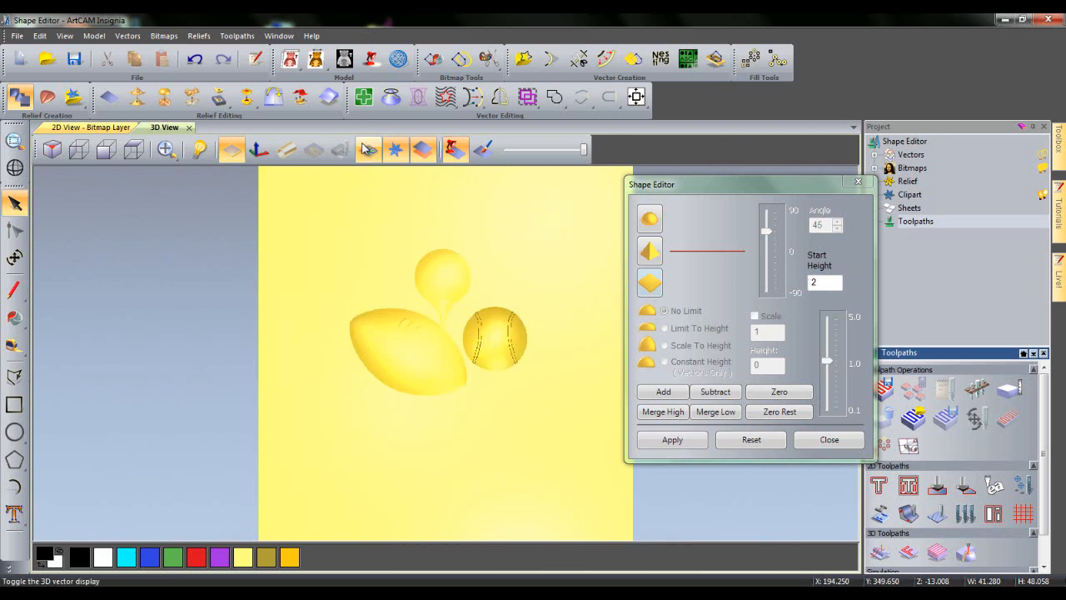
# Hide the 3D vector outlines to view the bare relief with the stitch grooves
pyautogui.click(368, 150)
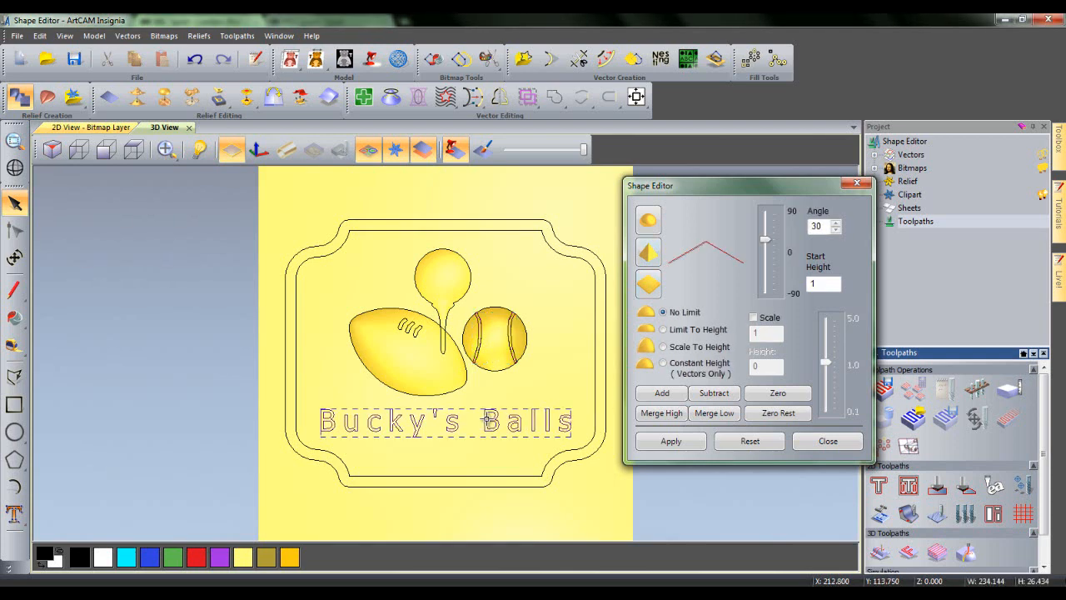
# Add the lettering as a pyramid relief, angle 30, start height 1, no limit
pyautogui.click(648, 254)
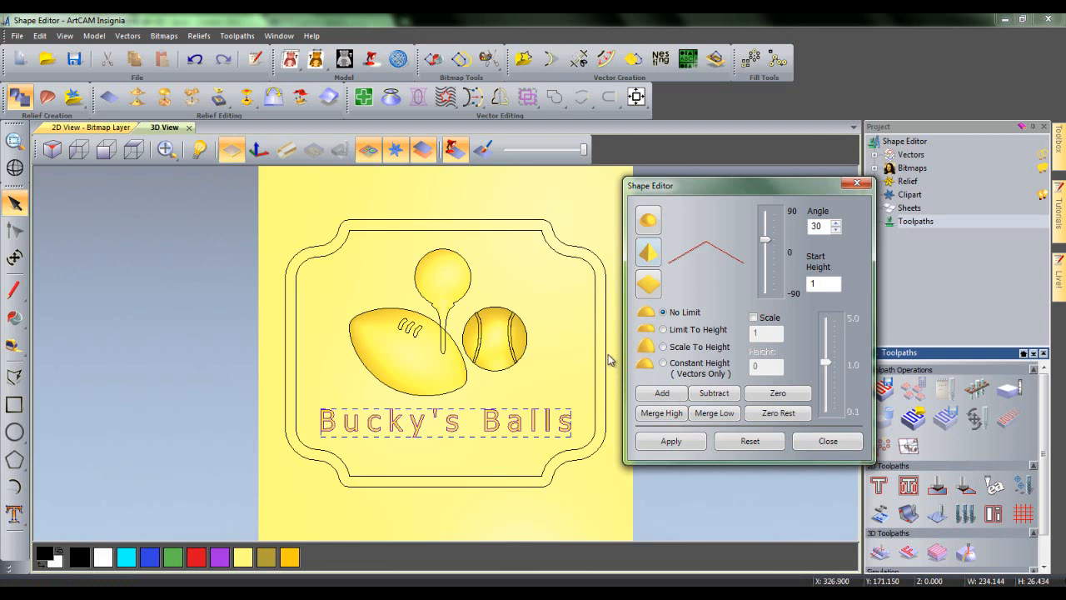
# Select the outer border outline and try start height 10 before leaving it at 0
pyautogui.click(663, 347)
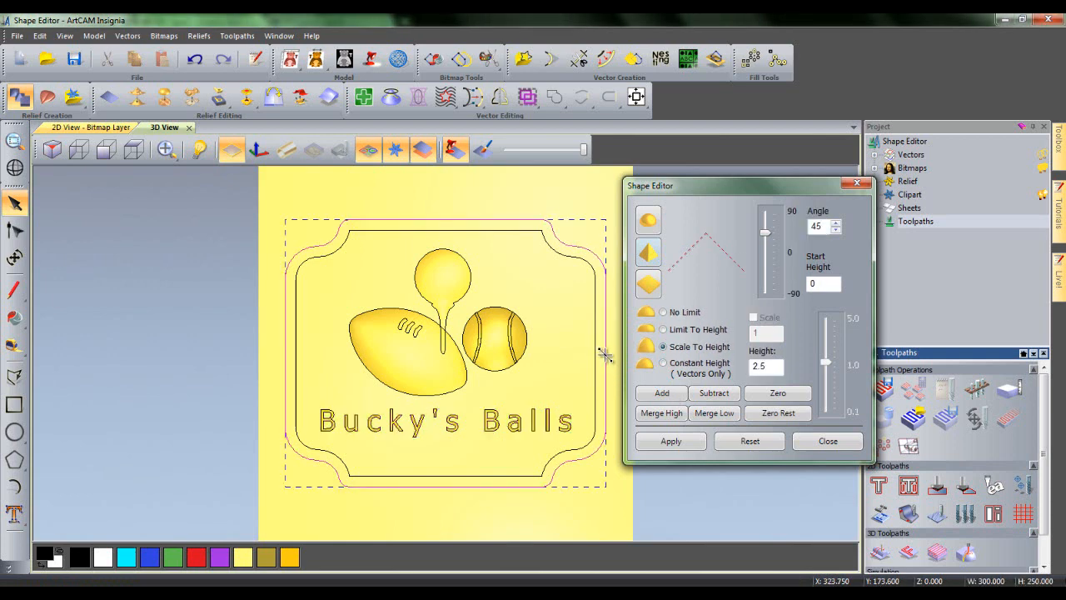
pyautogui.click(648, 283)
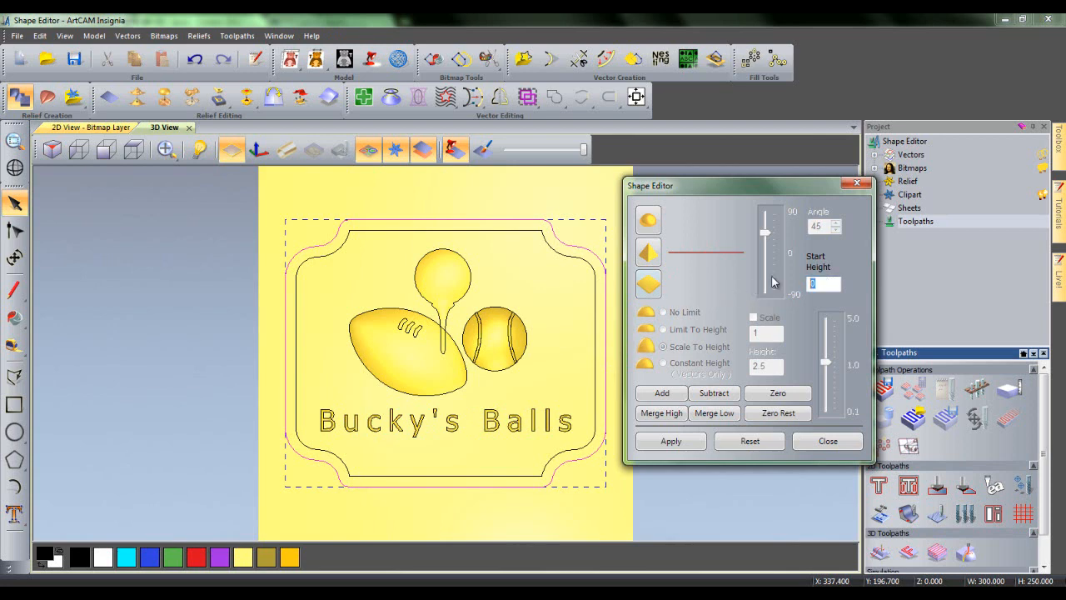
pyautogui.write('10')
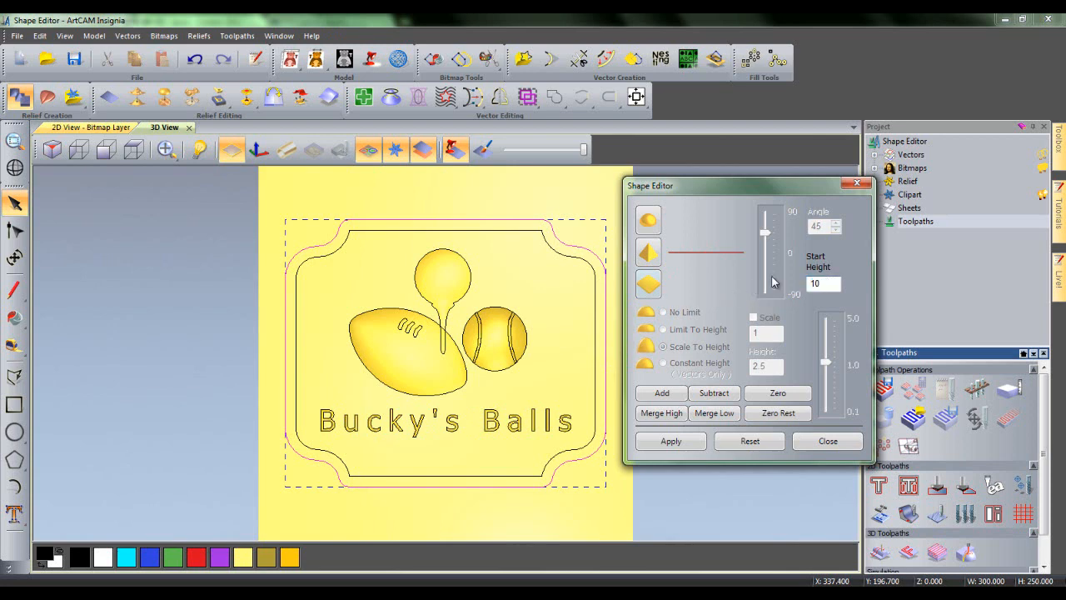
pyautogui.click(823, 284)
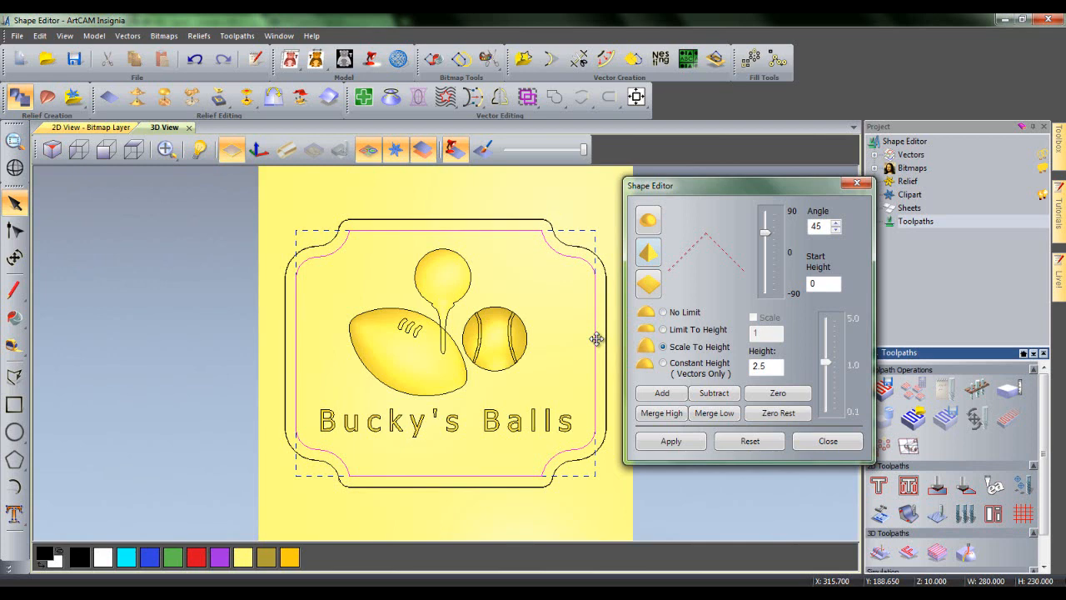
# Subtract a round 60° profile limited to height 6.0 from the sign panel
pyautogui.click(648, 220)
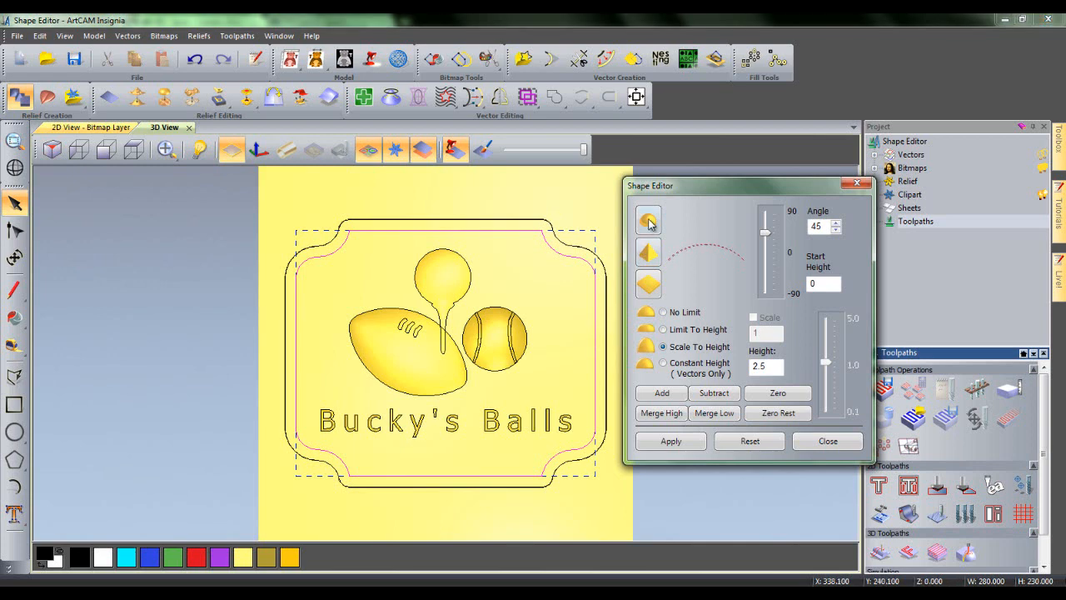
pyautogui.click(648, 220)
pyautogui.write('60')
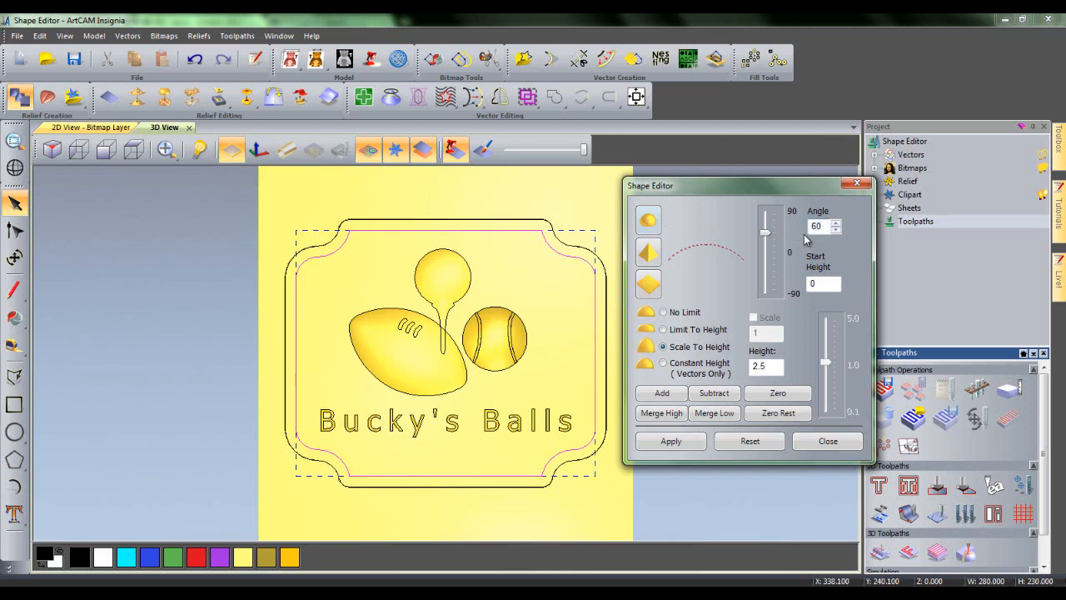
pyautogui.click(663, 330)
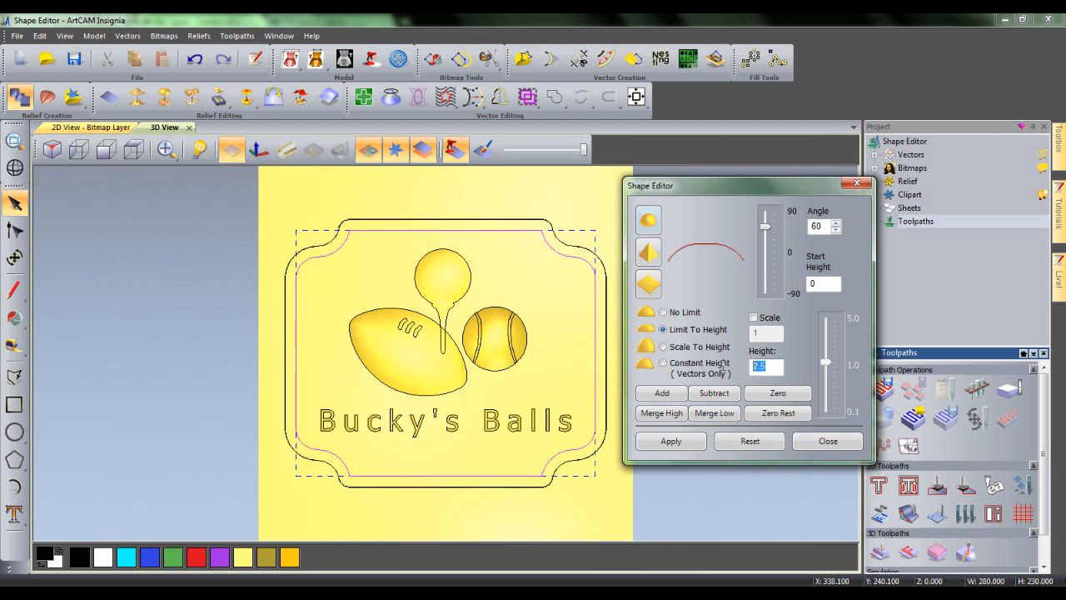
pyautogui.write('6')
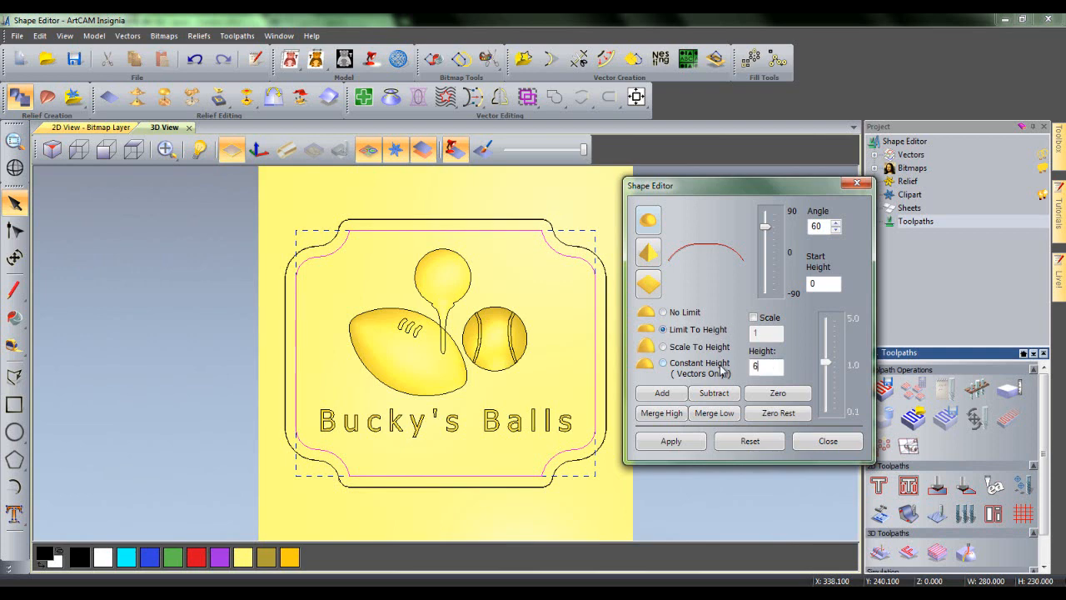
pyautogui.write('6.0')
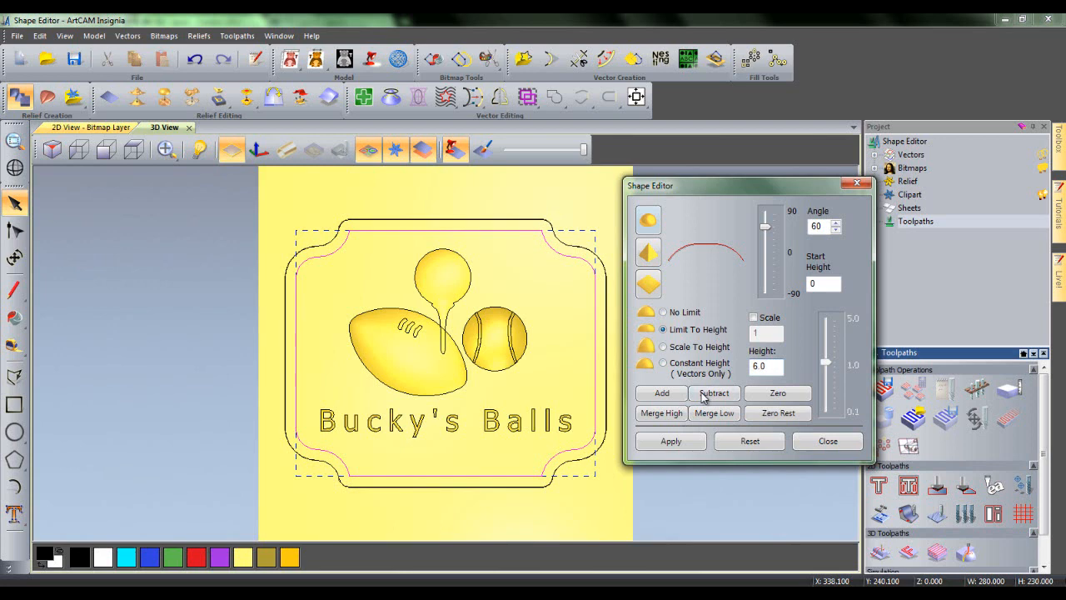
pyautogui.click(713, 393)
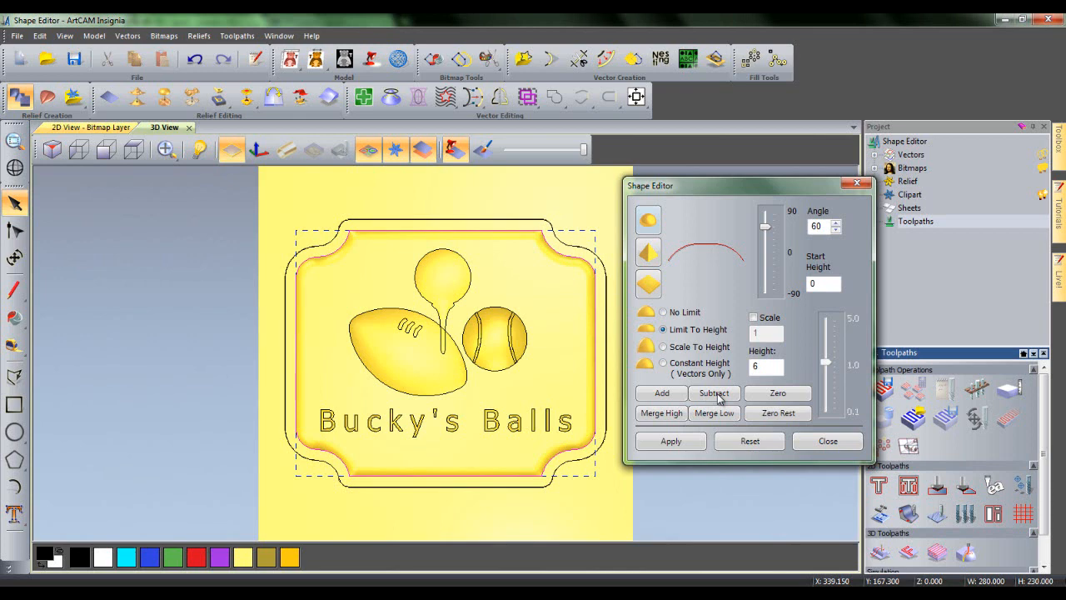
pyautogui.moveTo(609, 320)
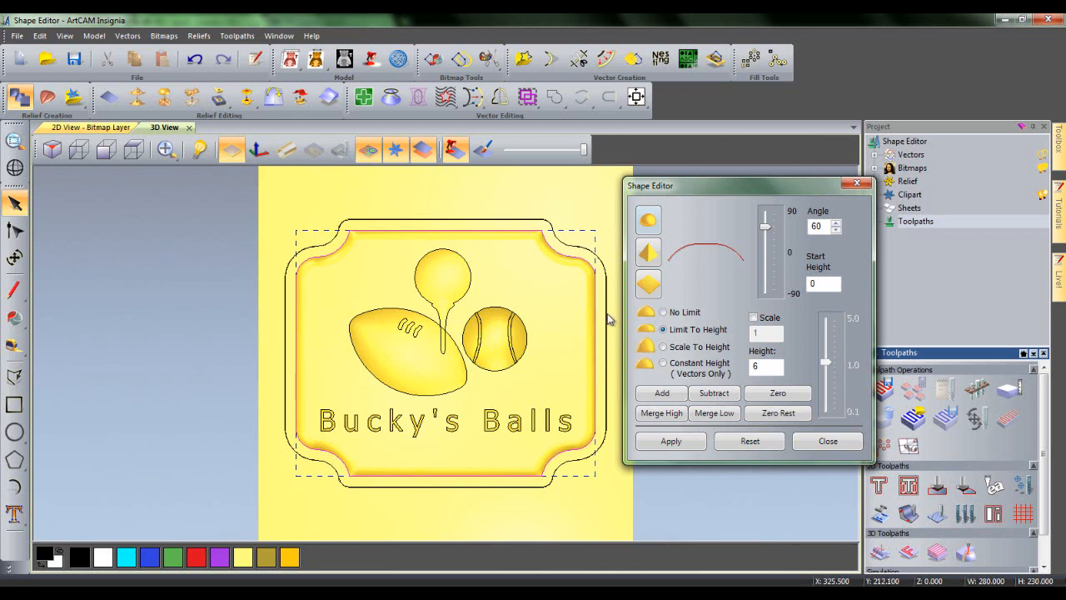
# Add the border outline as a 45° pyramid ridge scaled to height 2.5
pyautogui.click(648, 254)
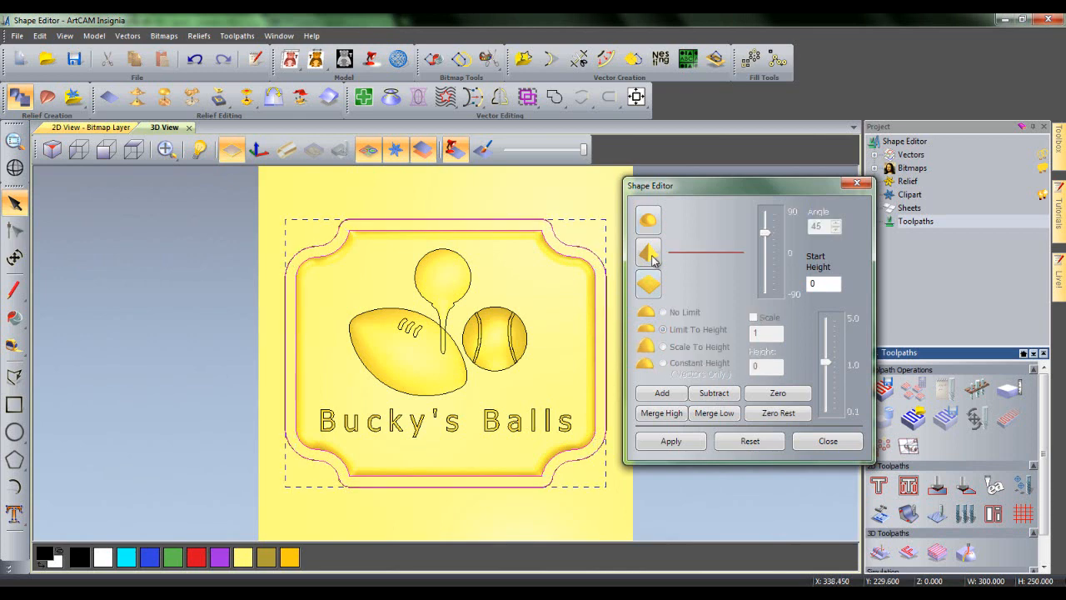
pyautogui.click(648, 252)
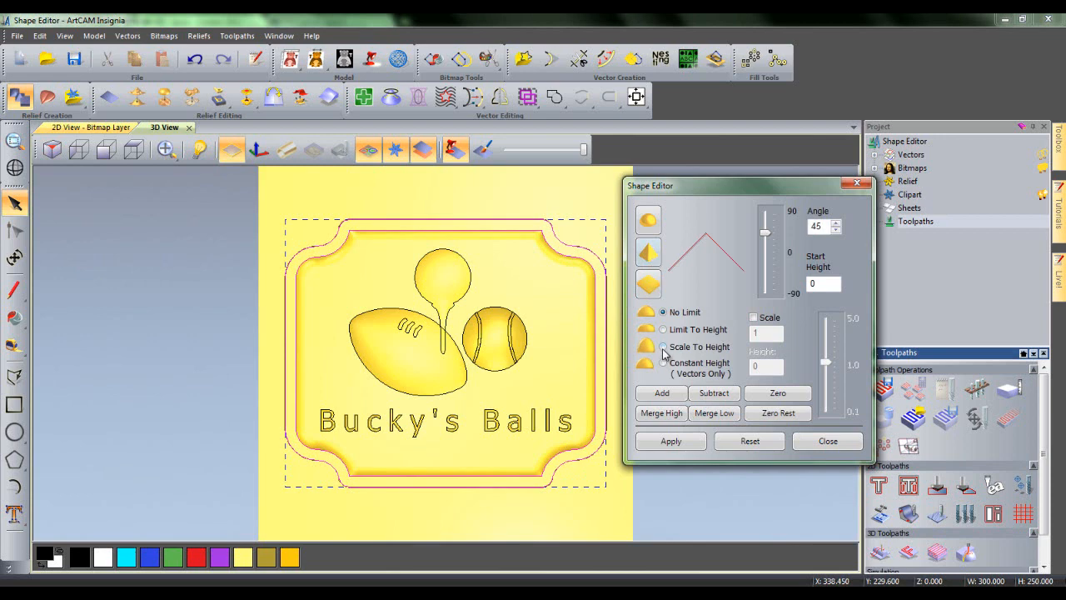
pyautogui.click(663, 347)
pyautogui.write('2.5')
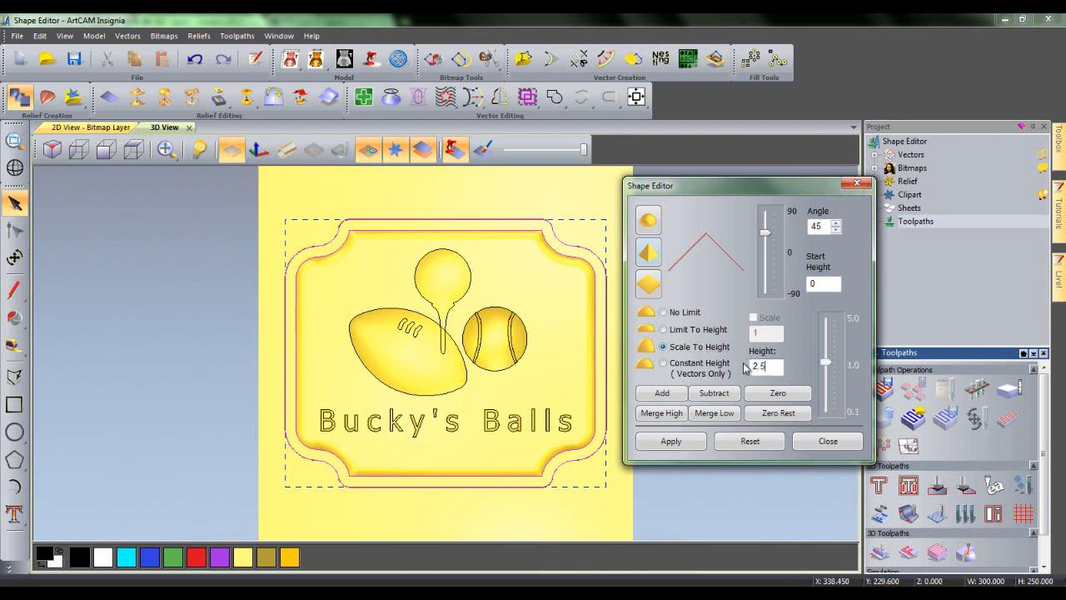
pyautogui.click(661, 393)
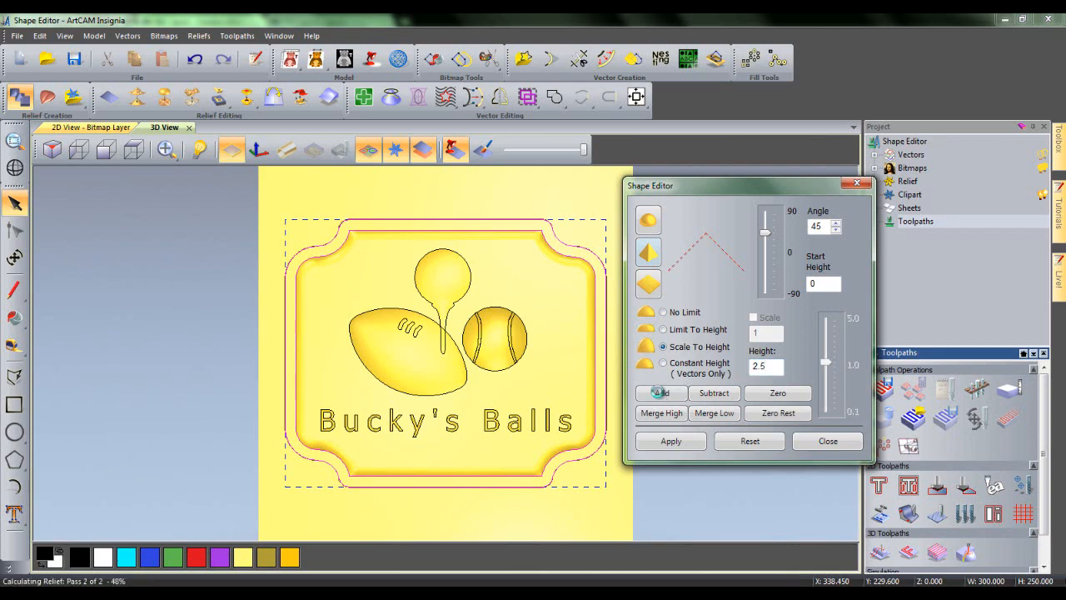